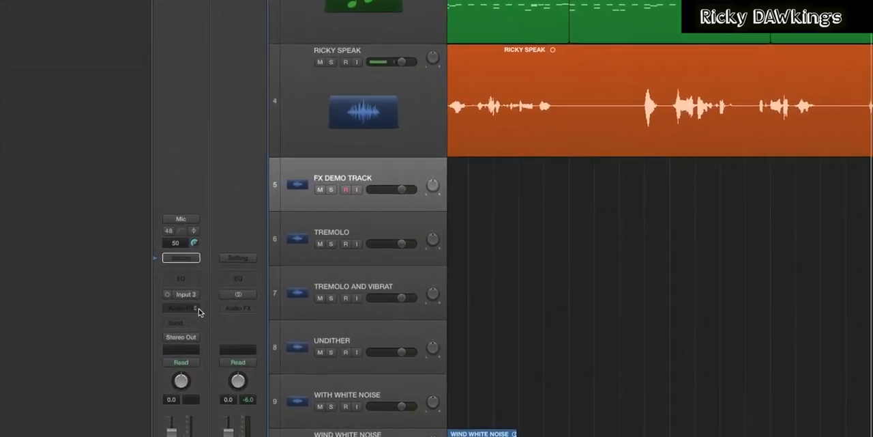
Insert a mono Distortion in an Audio FX slot of FX DEMO TRACK and set Drive to 0.0 dB
{"action": "left_click", "coordinate": [180, 307]}
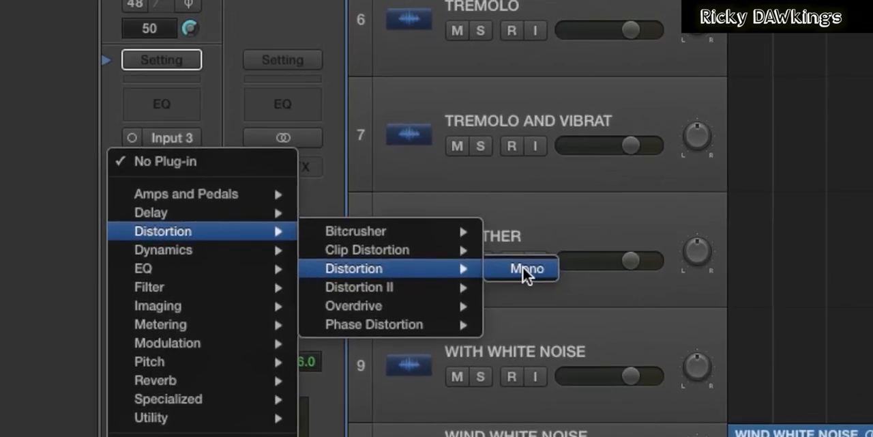
{"action": "left_click", "coordinate": [527, 268]}
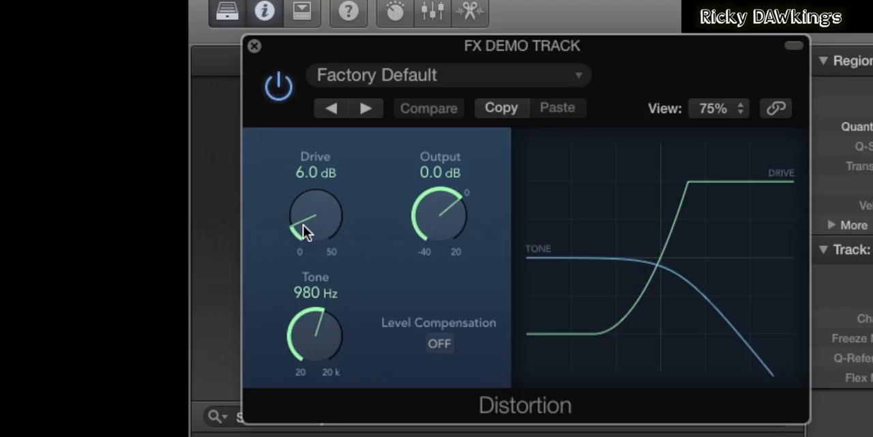
{"action": "left_click", "coordinate": [428, 108]}
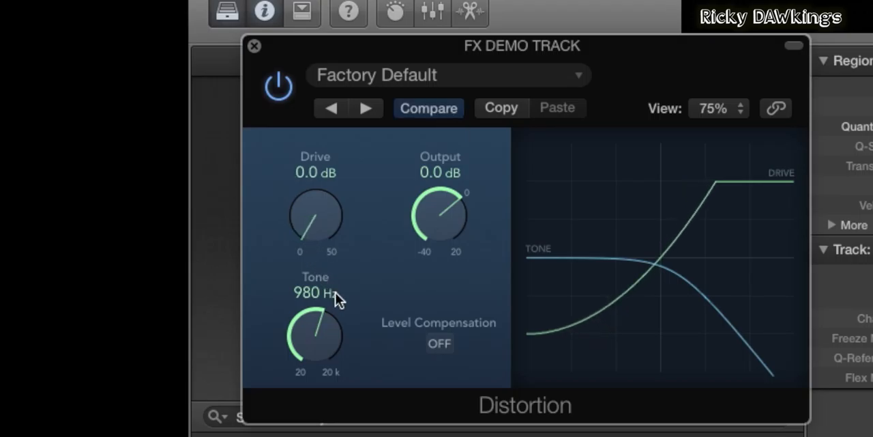